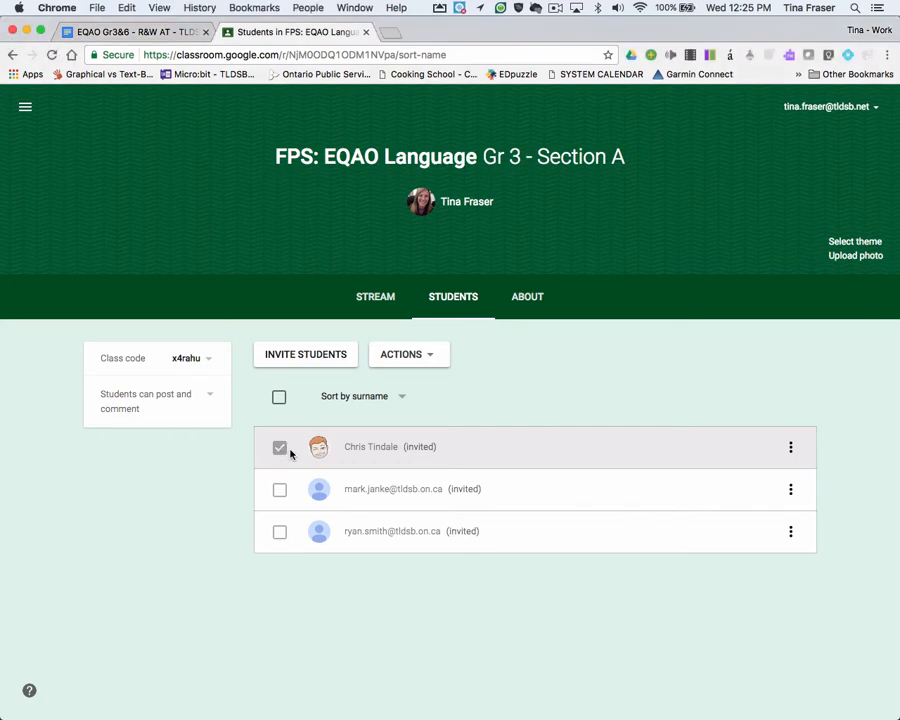
{"action": "left_click", "coordinate": [280, 448]}
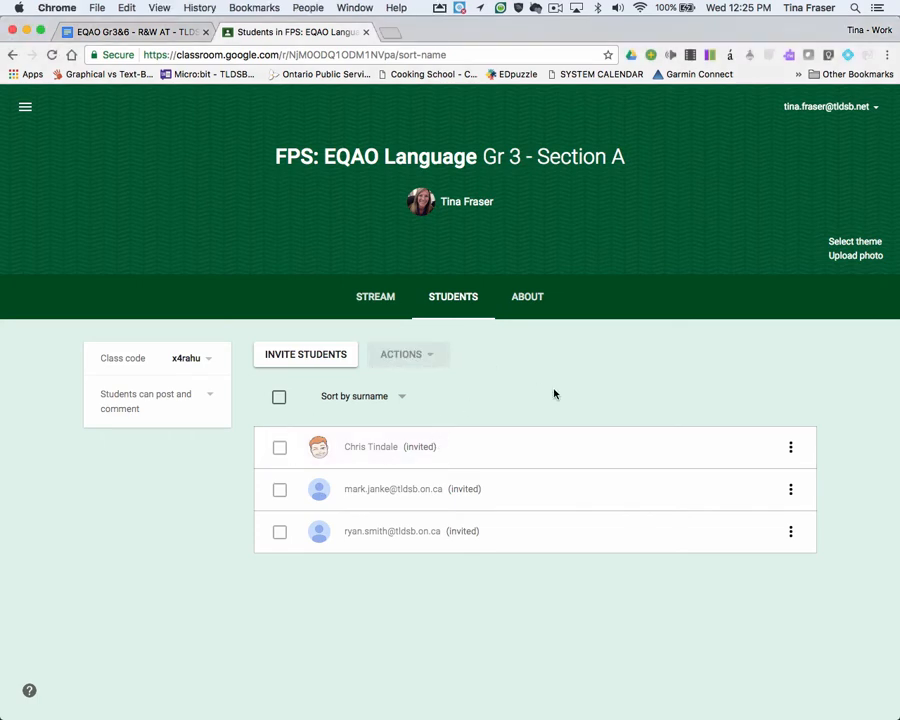
{"action": "mouse_move", "coordinate": [538, 462]}
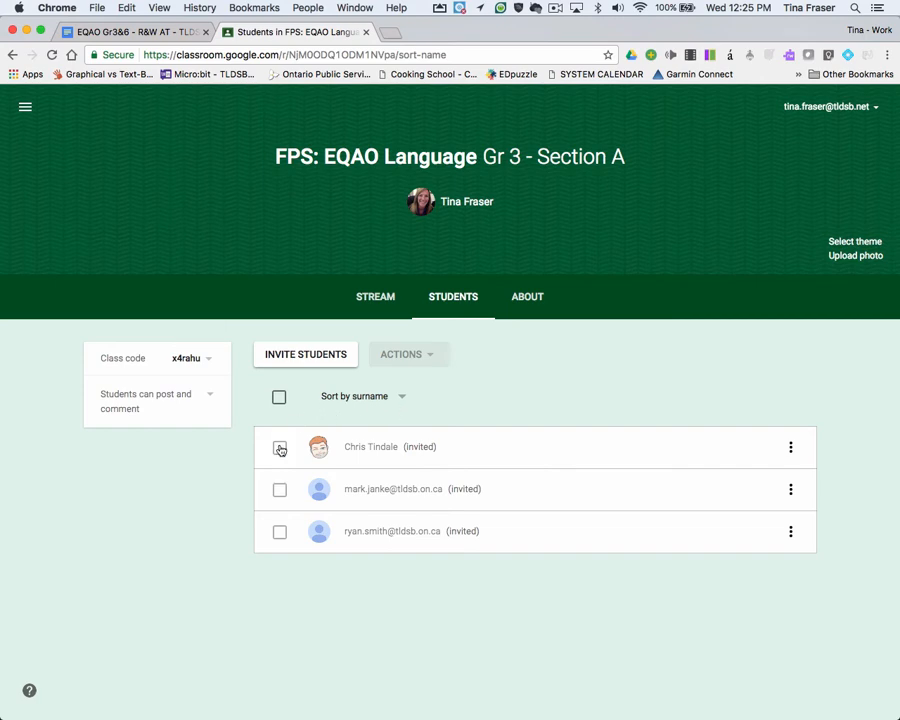
{"action": "left_click", "coordinate": [280, 448]}
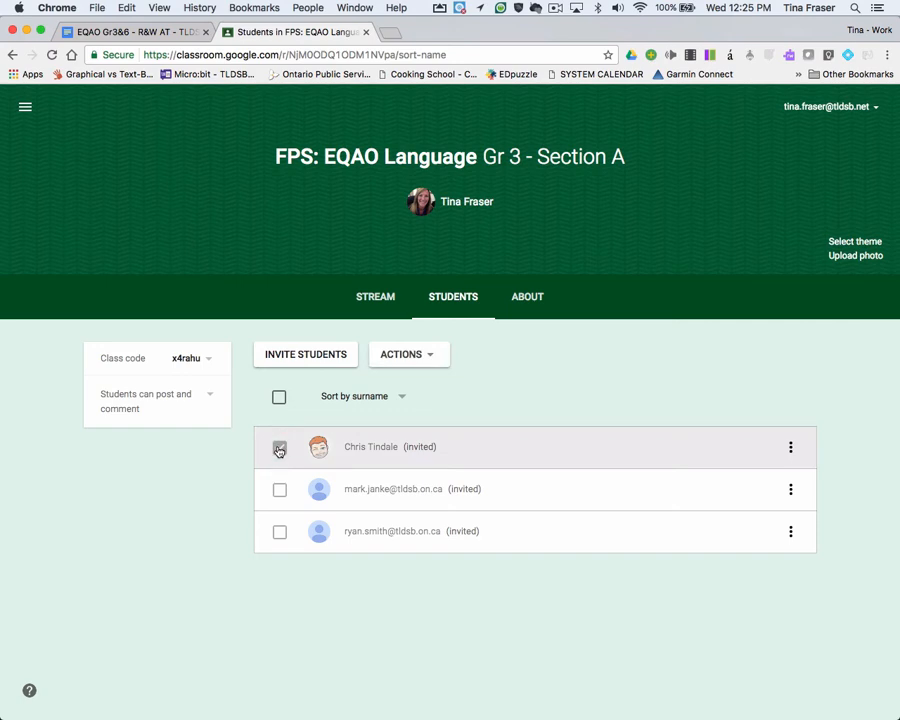
{"action": "left_click", "coordinate": [408, 354]}
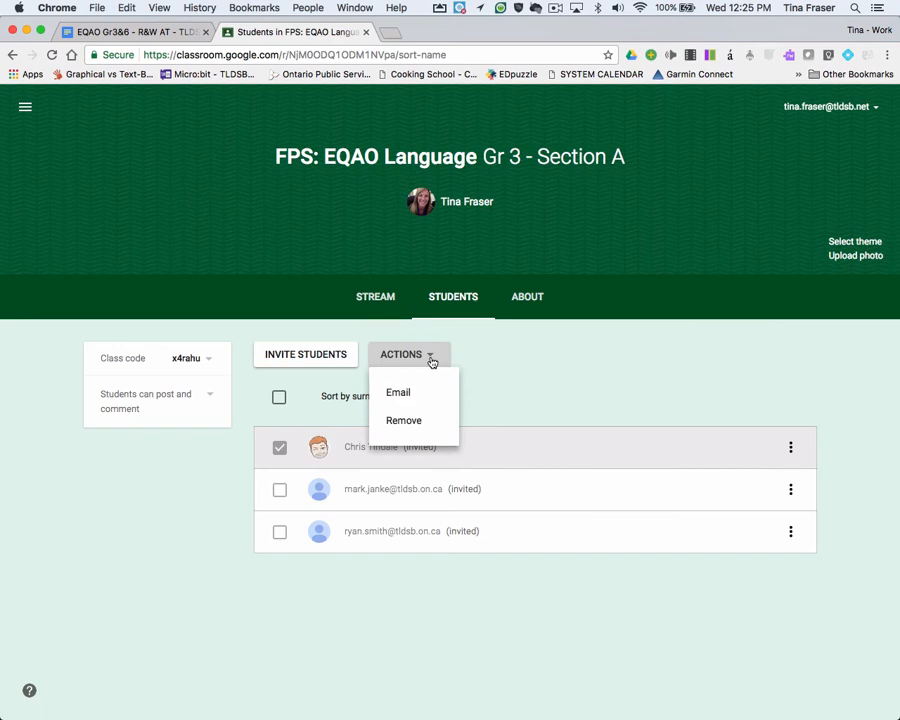
{"action": "left_click", "coordinate": [404, 420]}
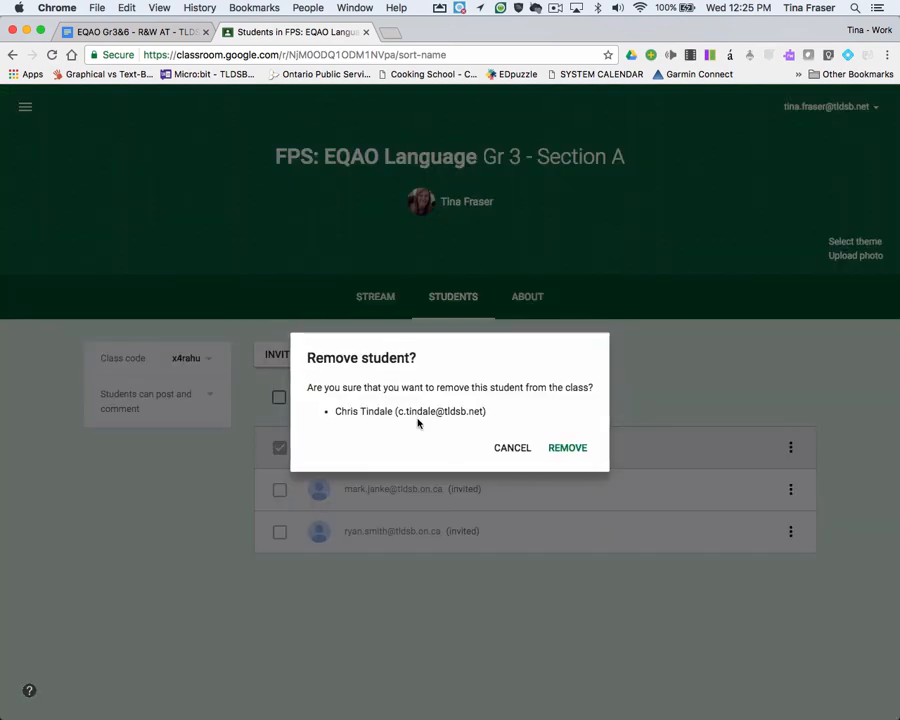
{"action": "left_click", "coordinate": [568, 448]}
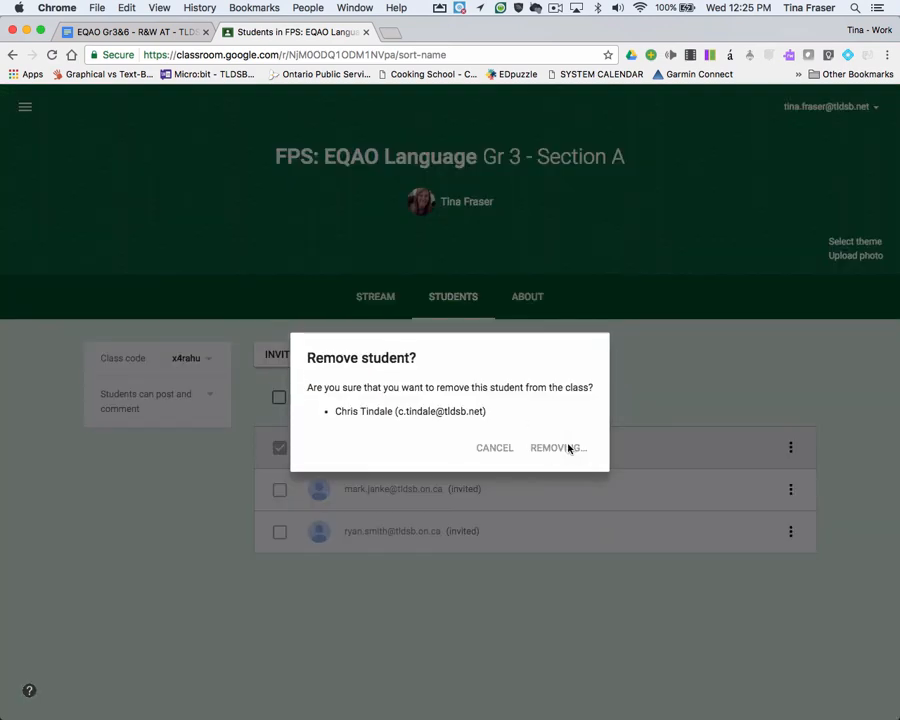
{"action": "left_click", "coordinate": [556, 448]}
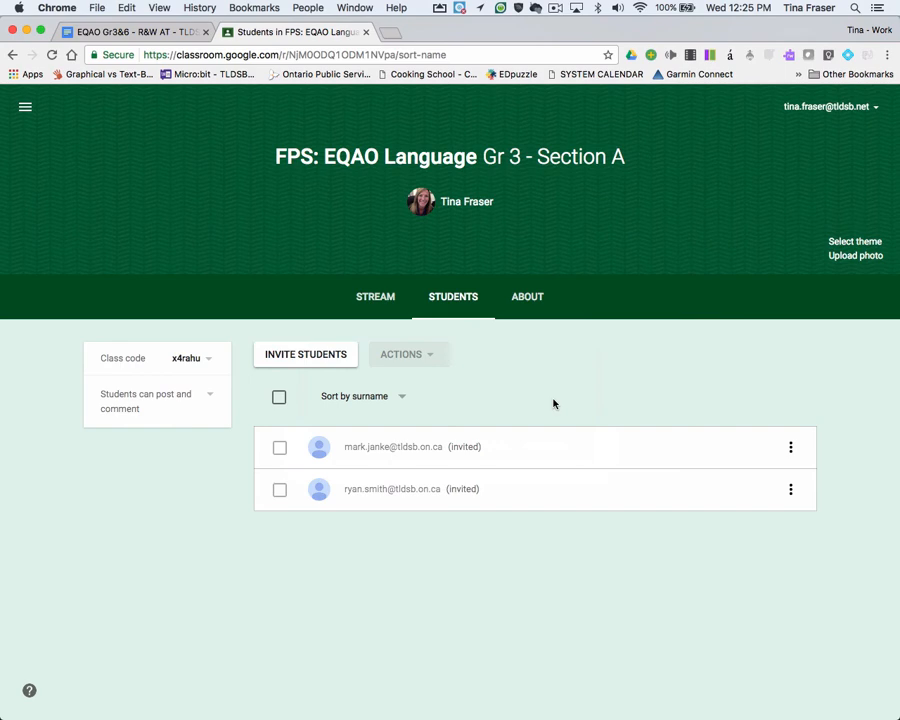